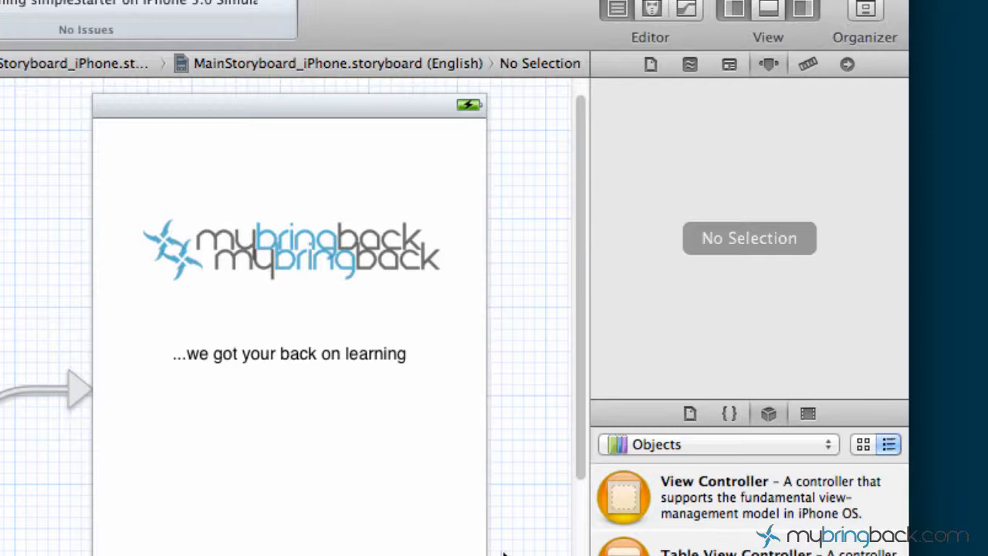
pyautogui.moveTo(435, 226)
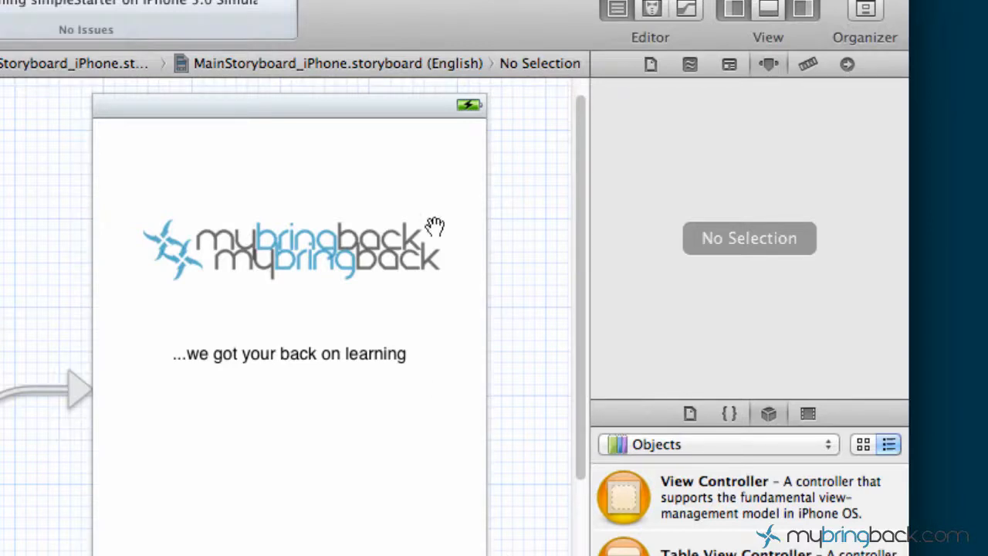
pyautogui.moveTo(362, 255)
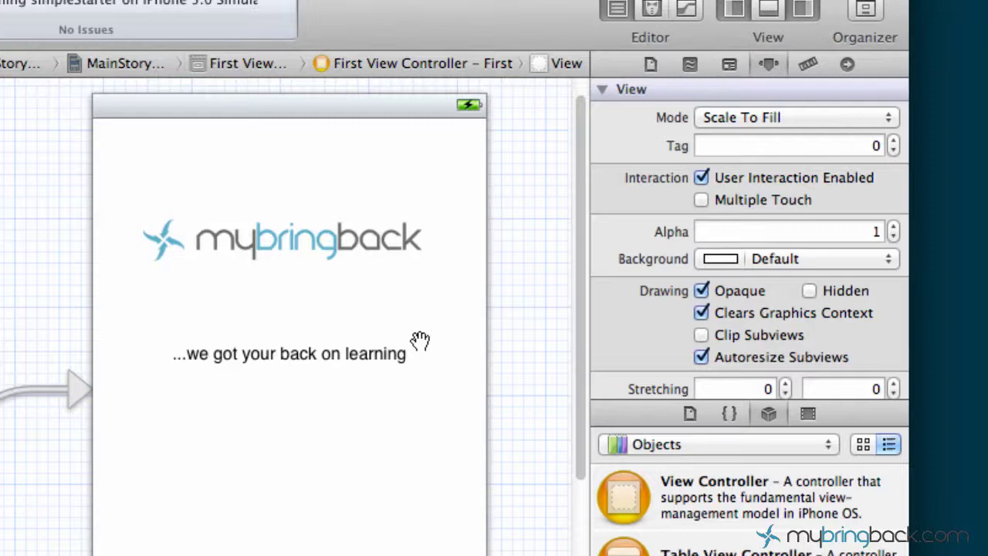
pyautogui.moveTo(374, 379)
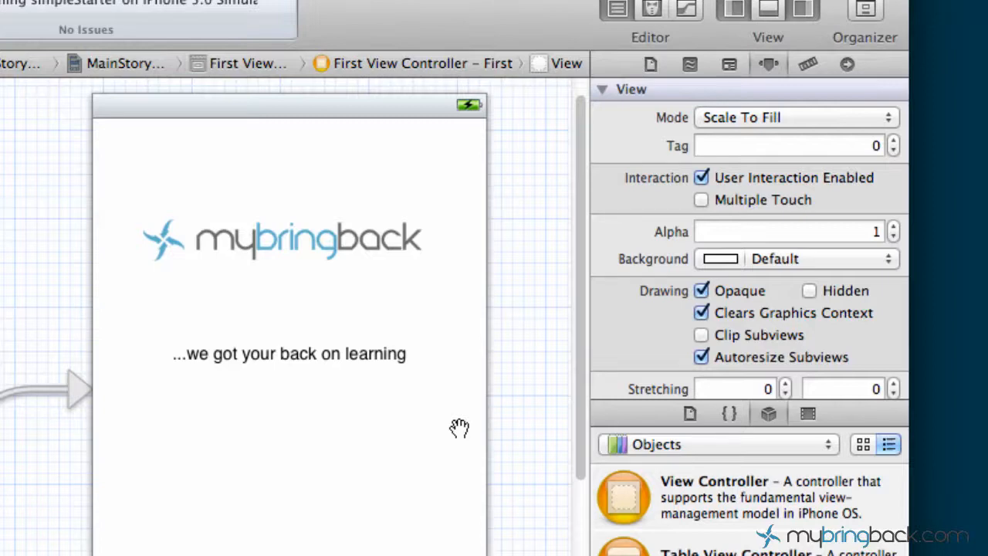
pyautogui.moveTo(462, 434)
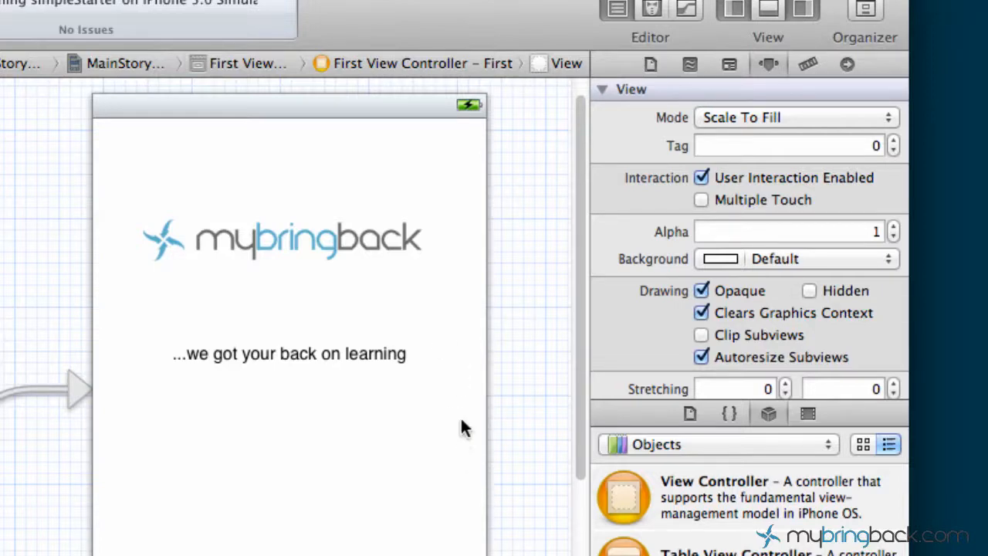
pyautogui.moveTo(613, 318)
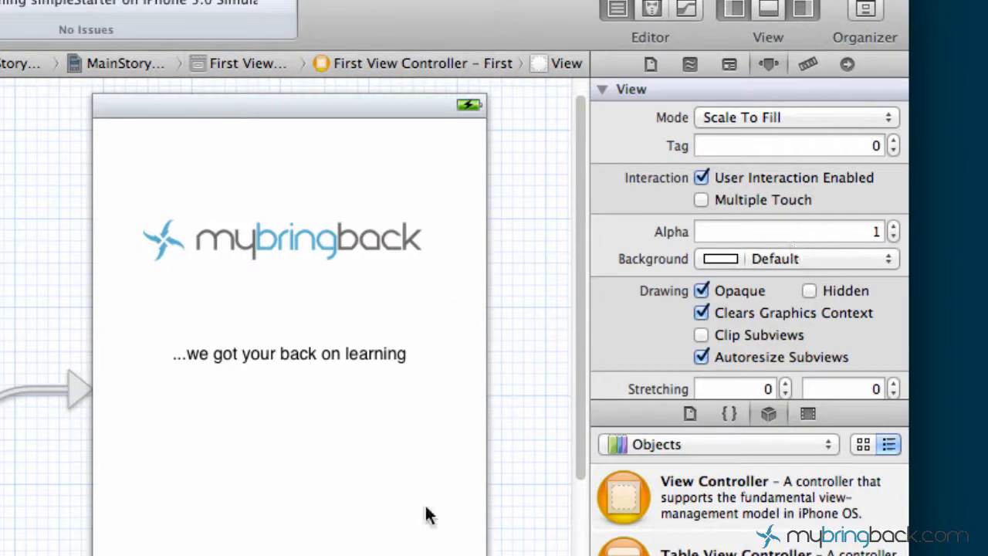
pyautogui.moveTo(547, 345)
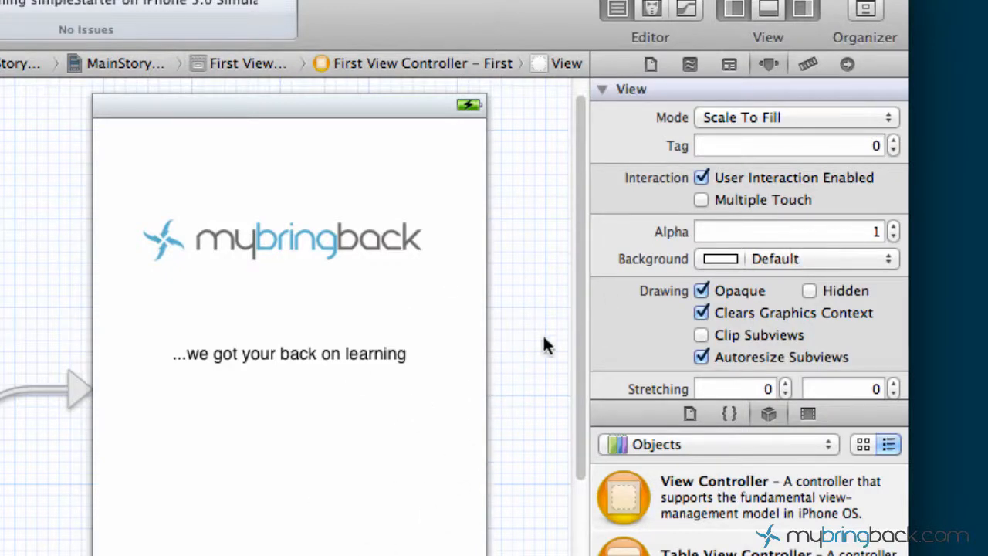
pyautogui.moveTo(774, 74)
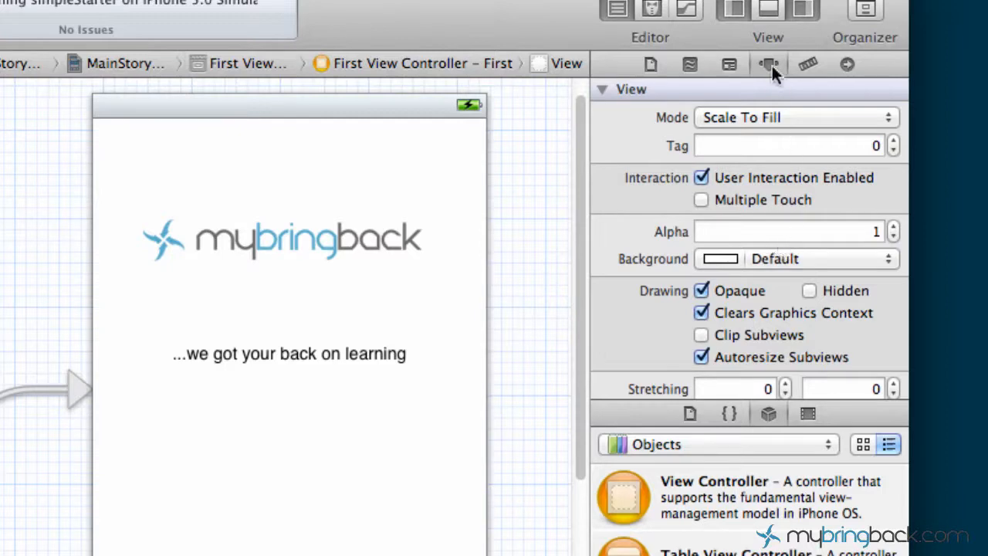
pyautogui.moveTo(834, 266)
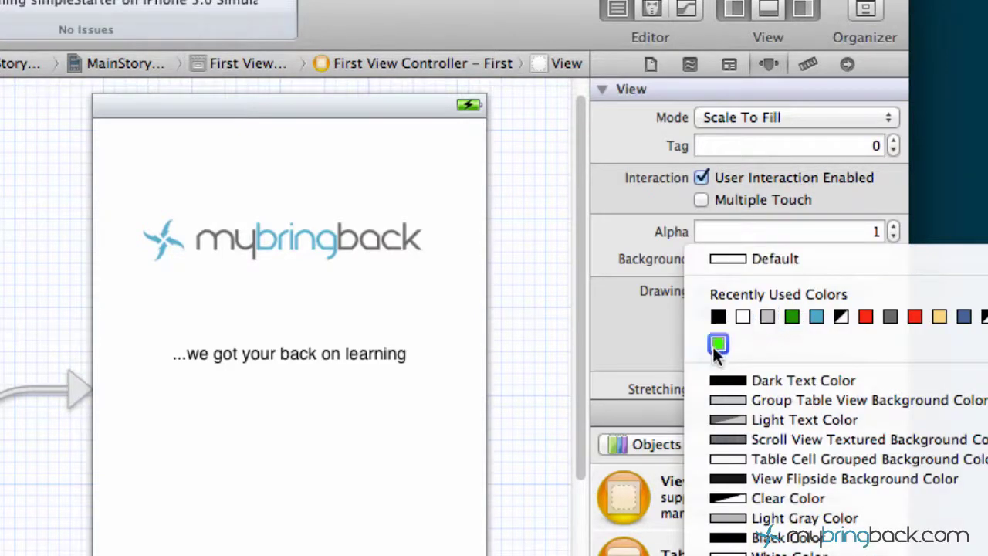
# - Set the first tab view's background colour to gray in the Attributes Inspector
pyautogui.click(718, 344)
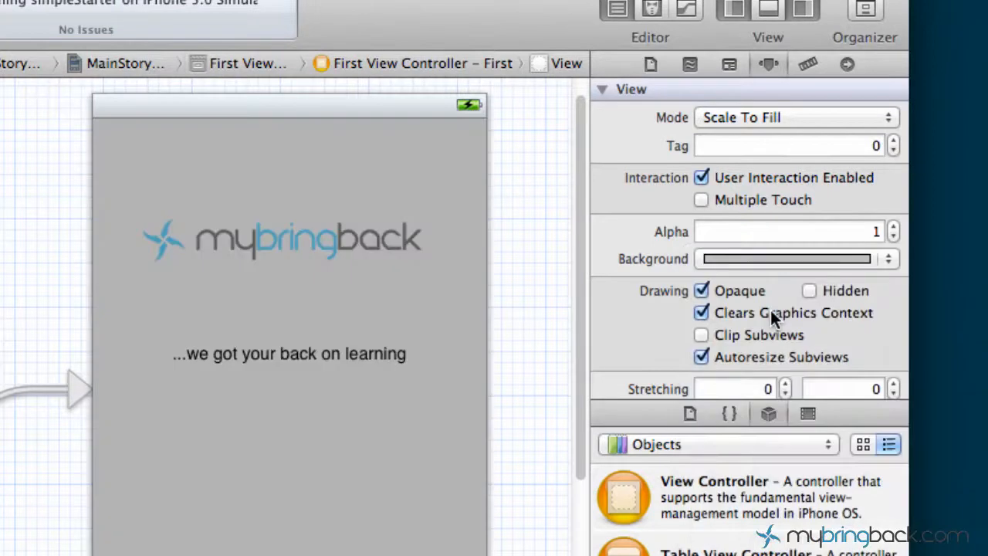
pyautogui.moveTo(616, 335)
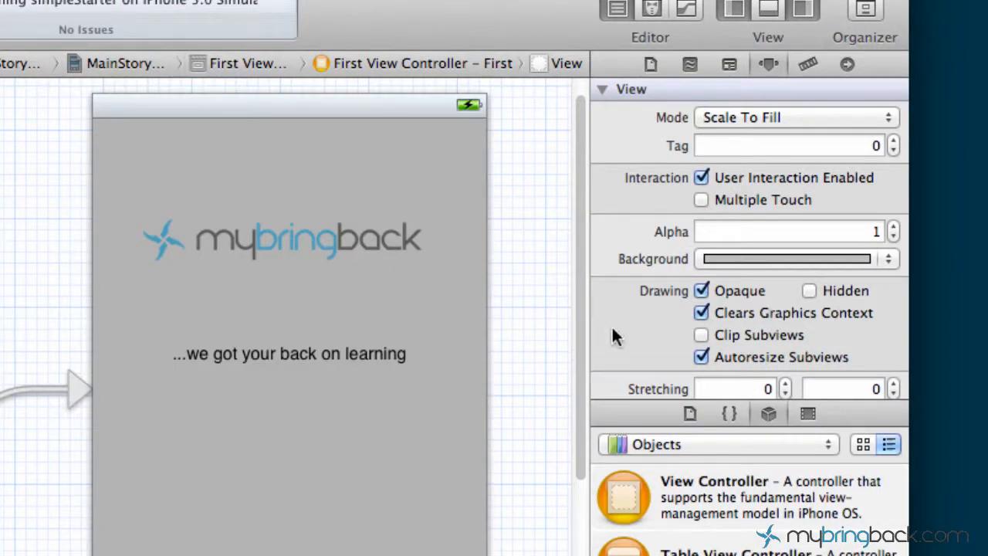
pyautogui.click(289, 353)
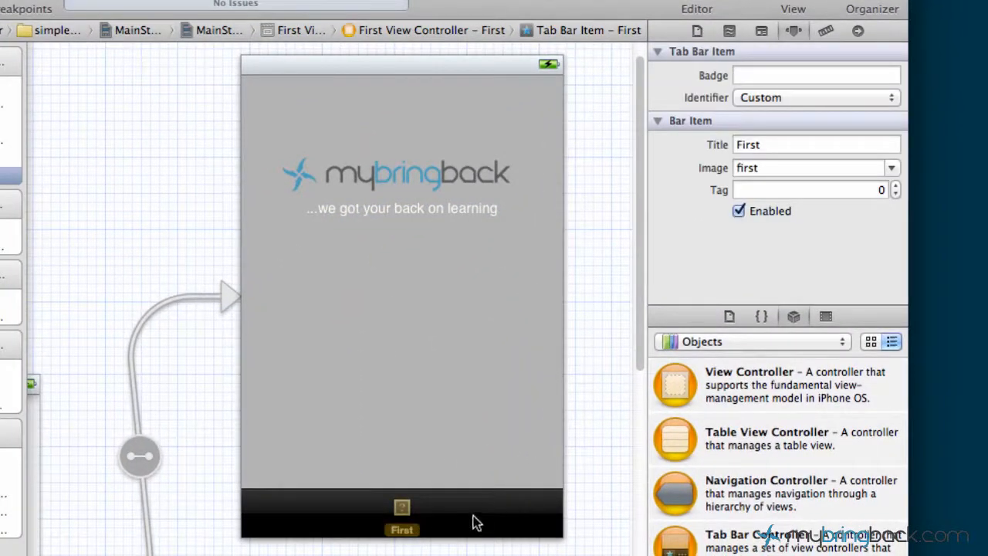
pyautogui.moveTo(475, 526)
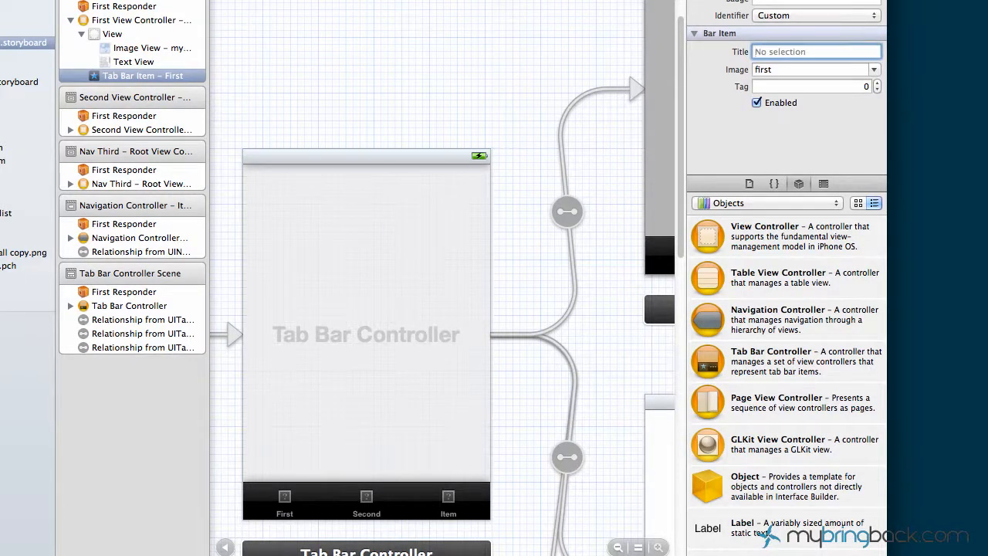
# - Title the first tab bar item 'Bring' and run the app in the iPhone Simulator
pyautogui.write('Bring')
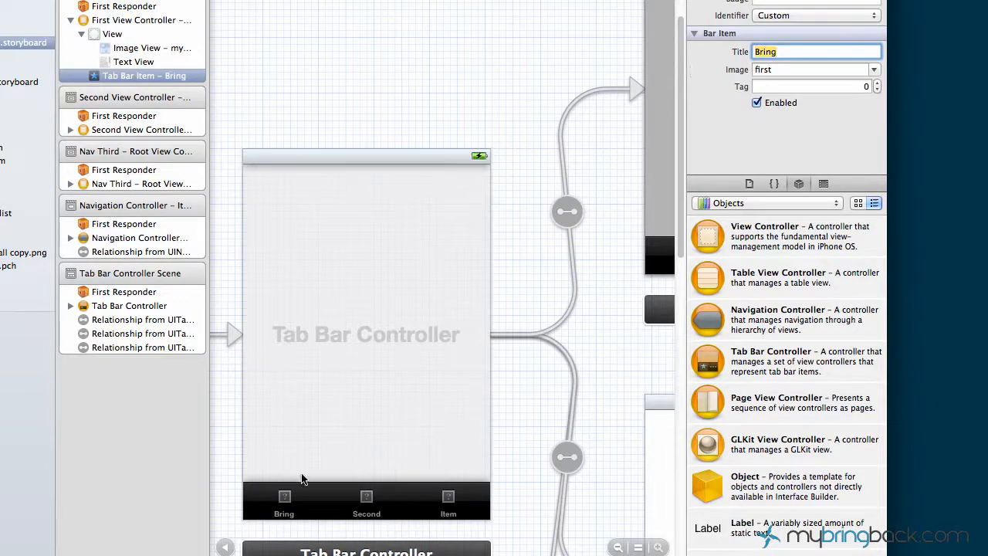
pyautogui.moveTo(585, 282)
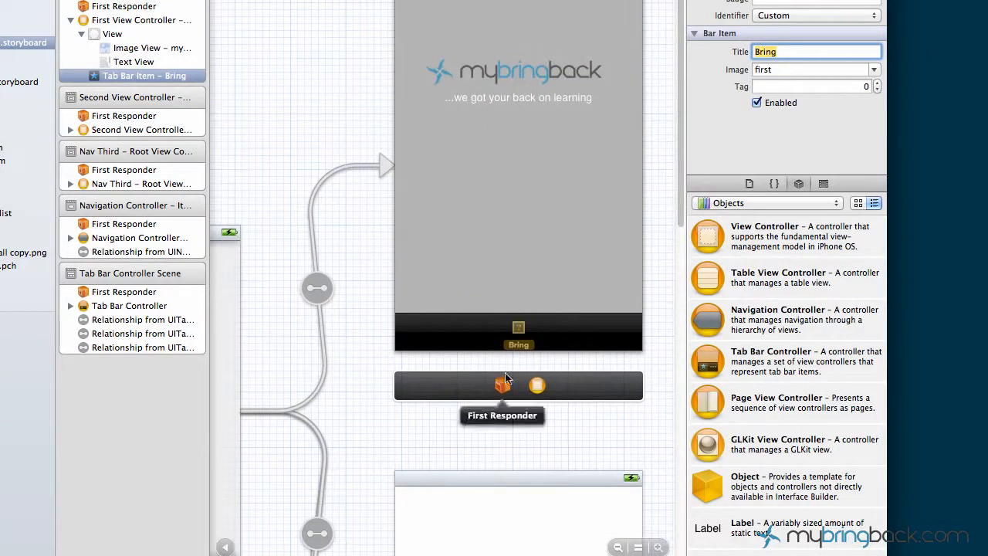
pyautogui.moveTo(747, 127)
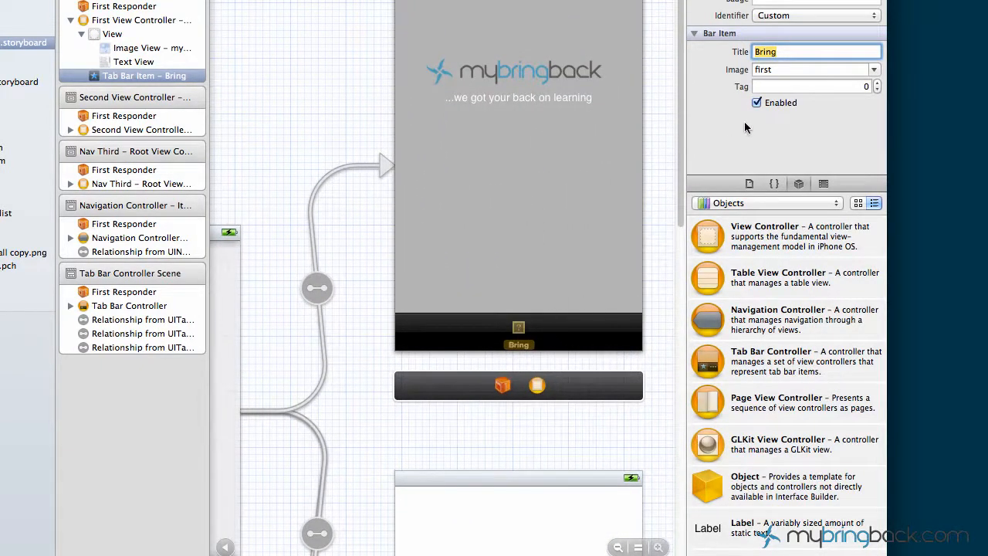
pyautogui.moveTo(705, 122)
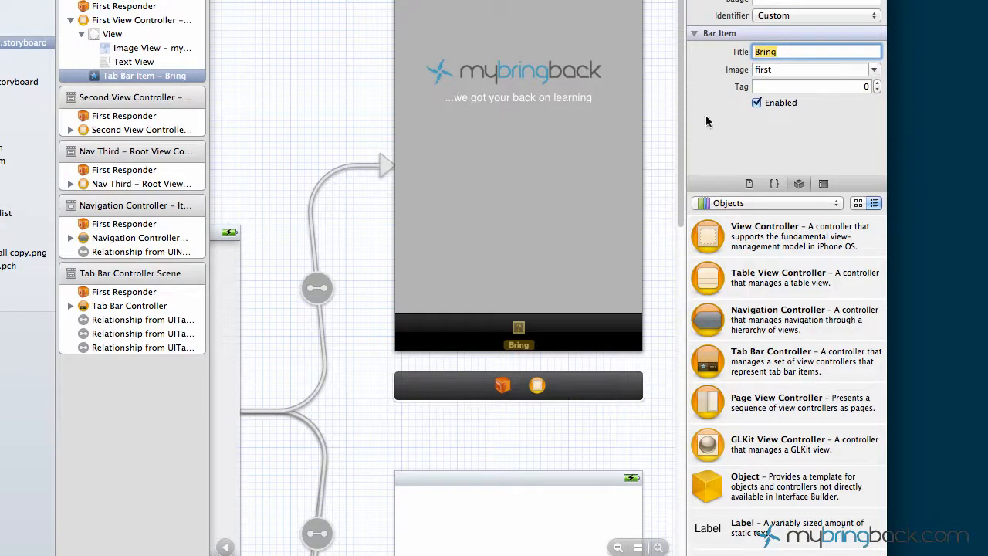
pyautogui.moveTo(519, 327)
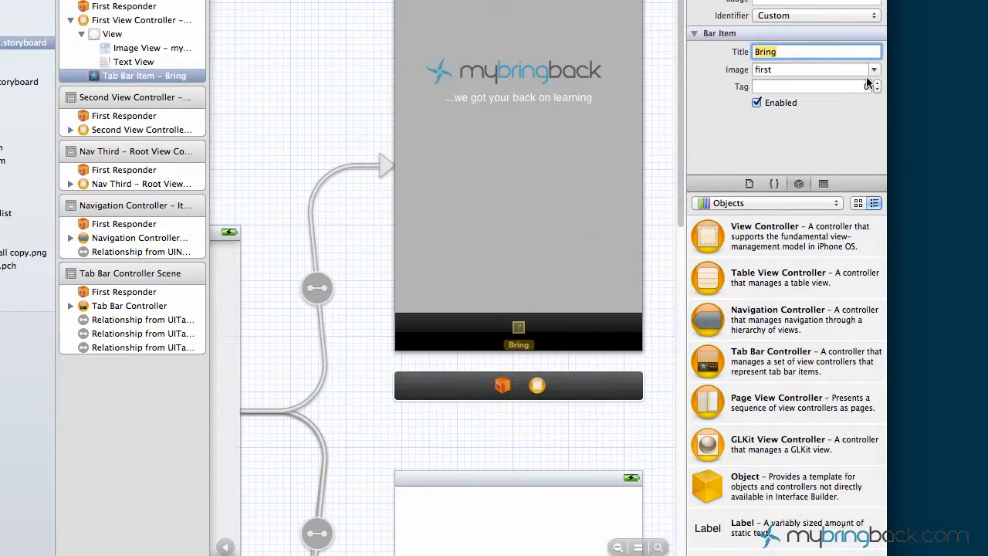
pyautogui.click(807, 70)
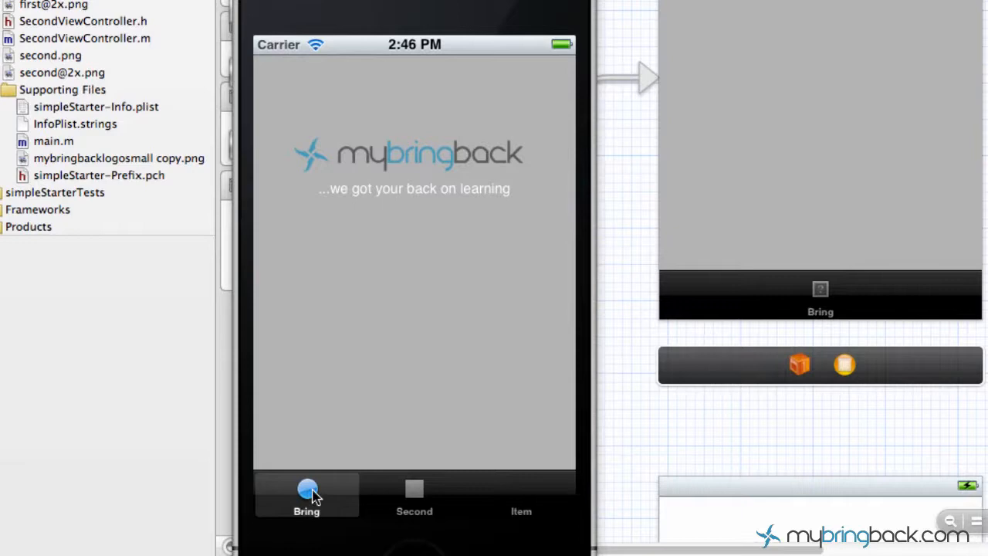
pyautogui.moveTo(309, 525)
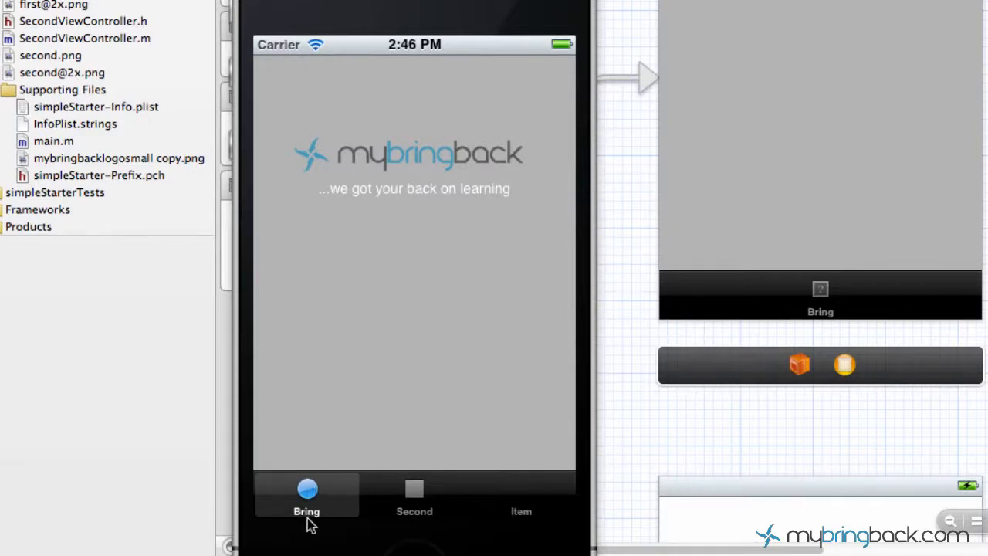
pyautogui.moveTo(311, 234)
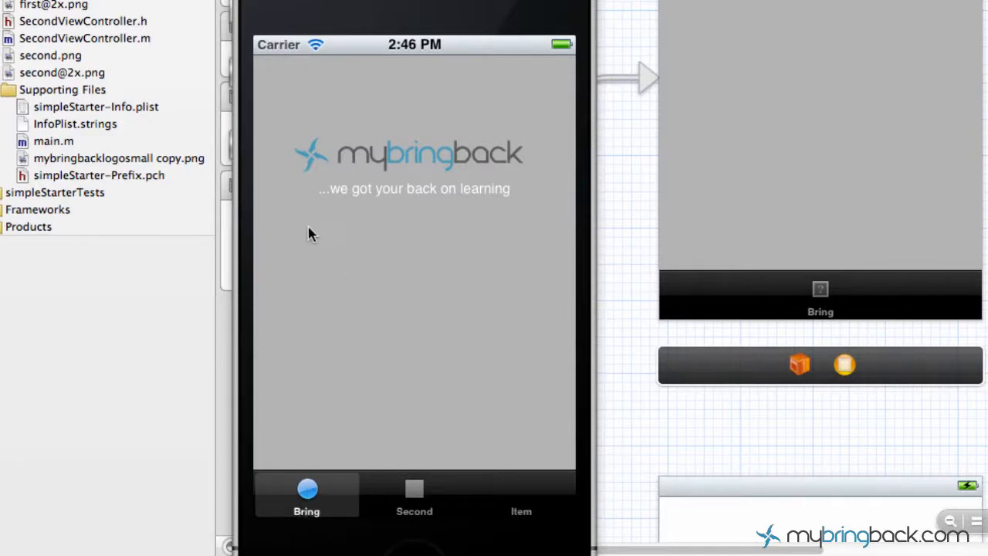
pyautogui.moveTo(408, 362)
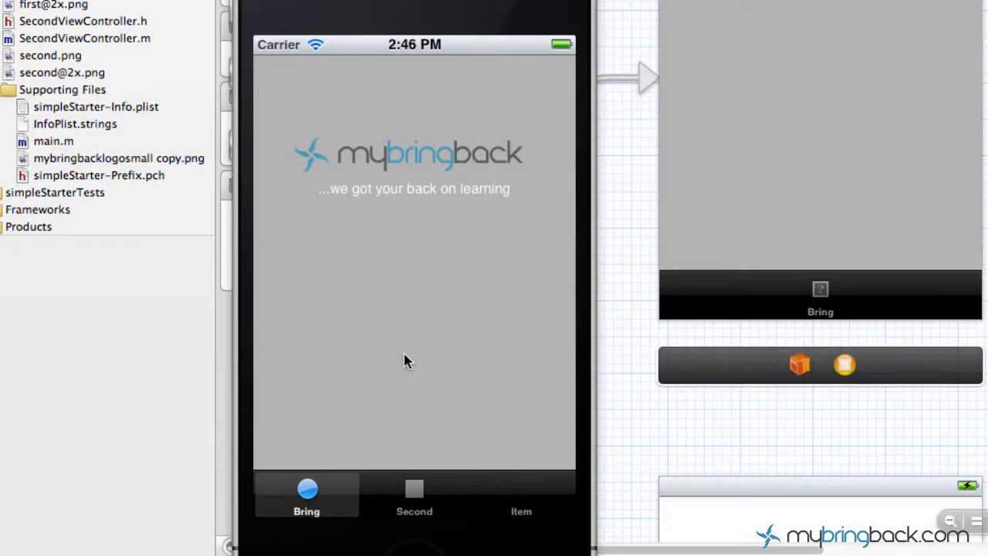
pyautogui.moveTo(393, 193)
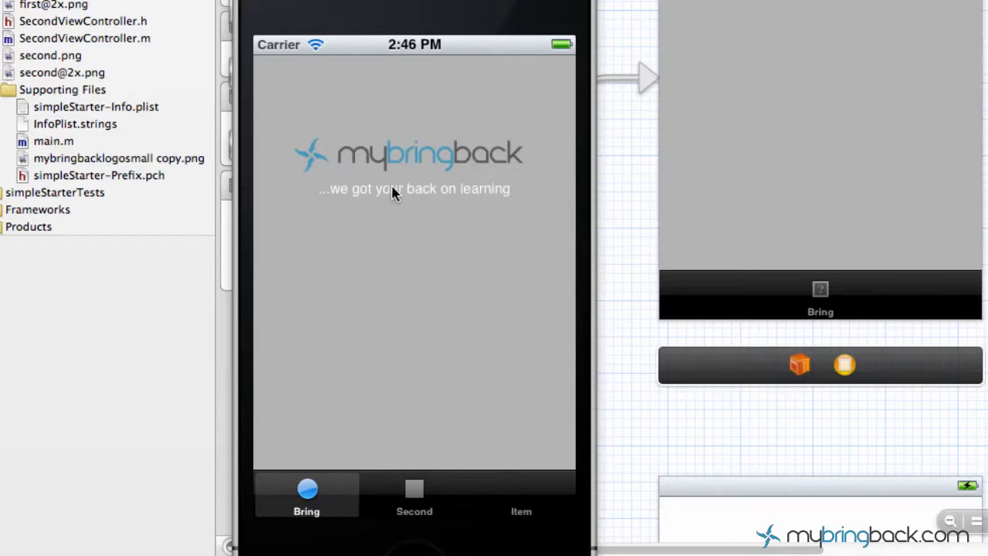
pyautogui.moveTo(409, 162)
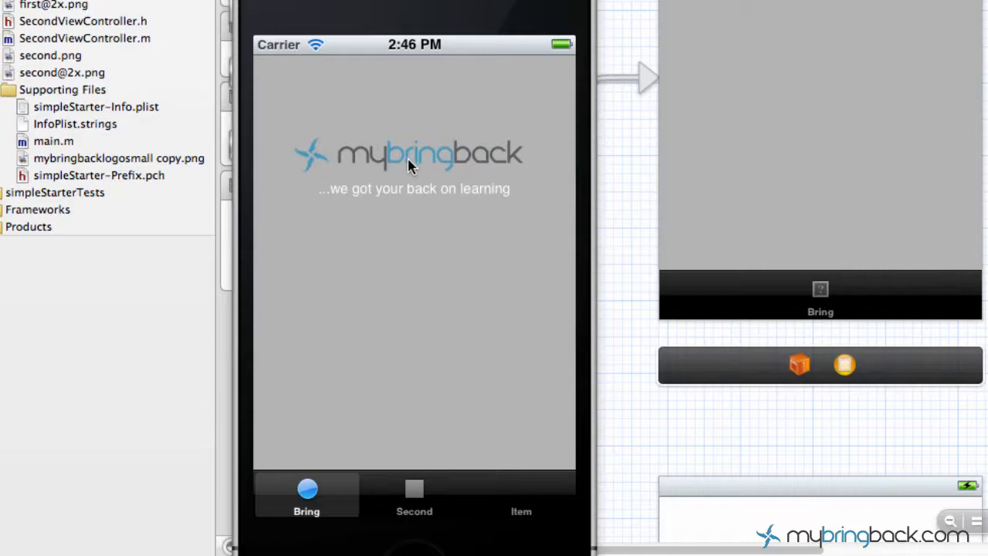
pyautogui.moveTo(408, 171)
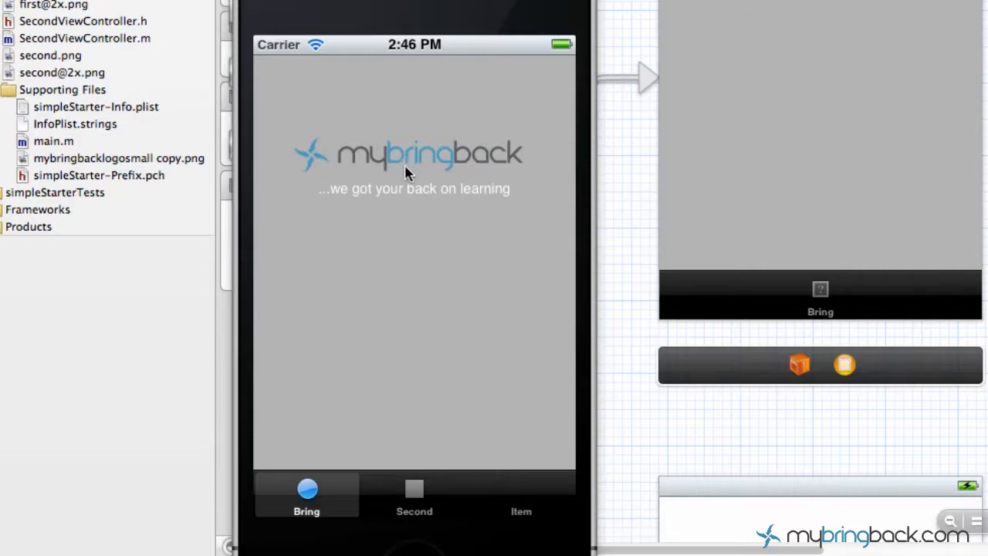